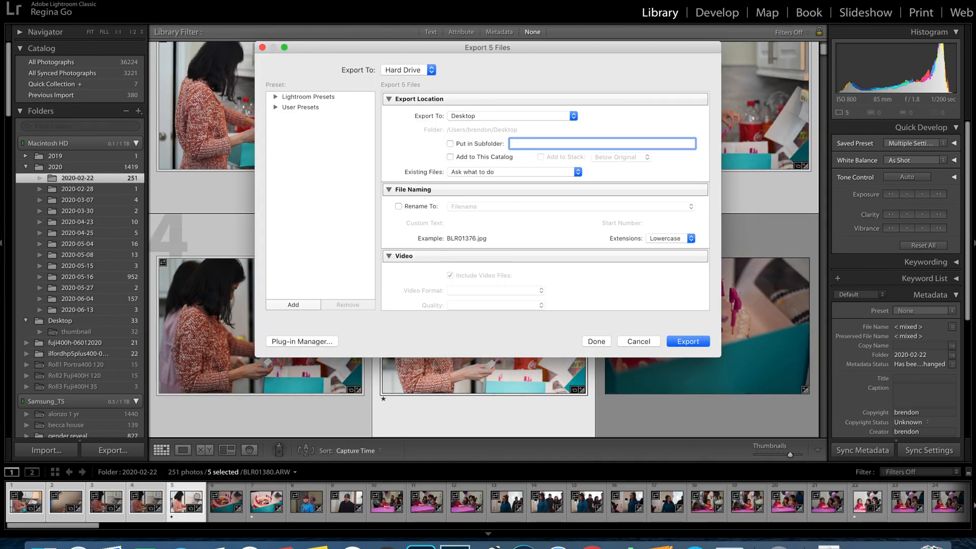
Step: Show the Export 5 Files dialog with its Plug-in Manager button for the selected photos
click(687, 342)
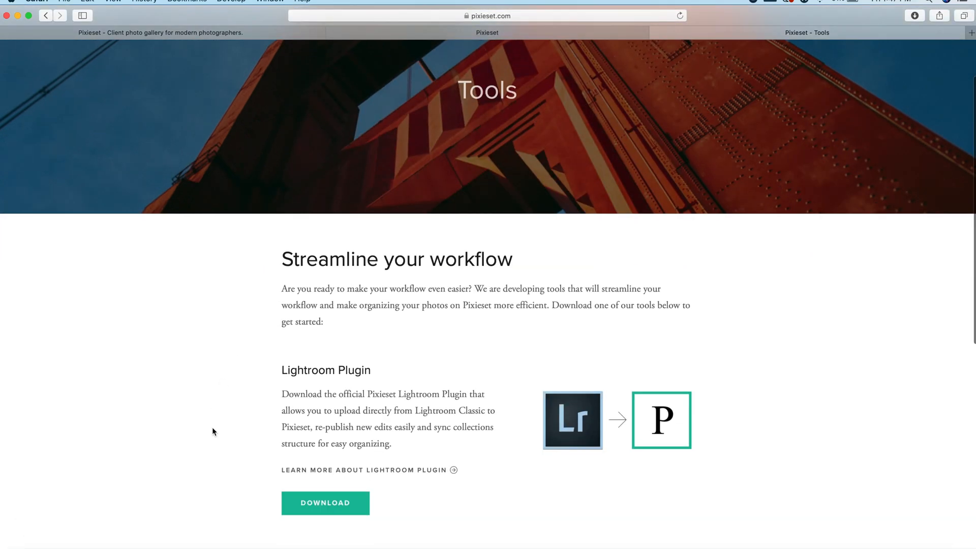
Step: Download the Lightroom Classic upload plugin from the Pixieset Tools page
scroll(down, 3)
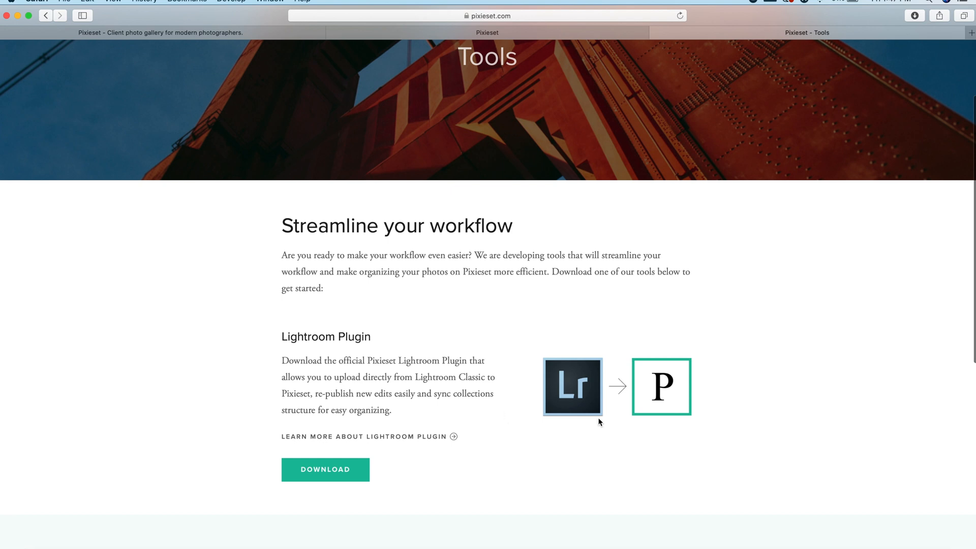
click(325, 470)
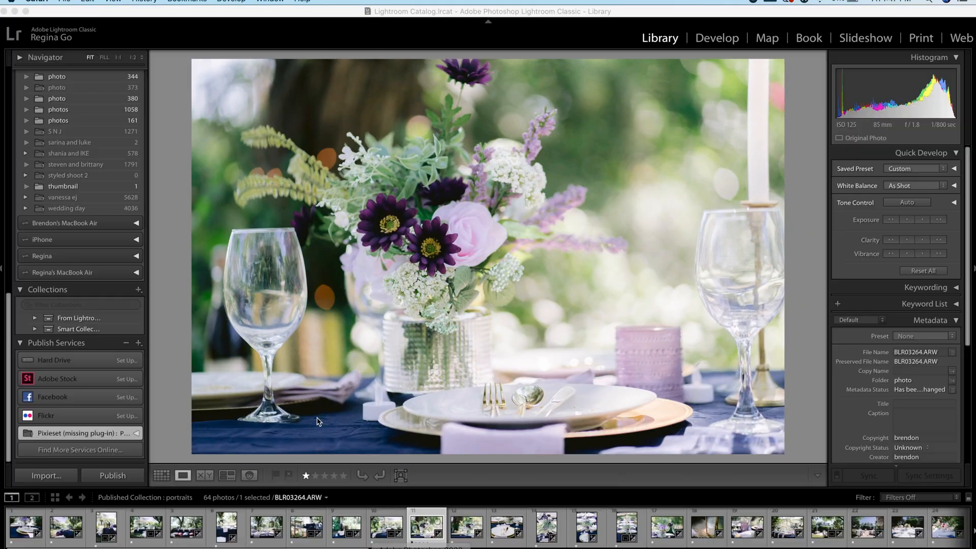
Step: Install the downloaded Pixieset plugin through the Plug-in Manager
click(108, 1)
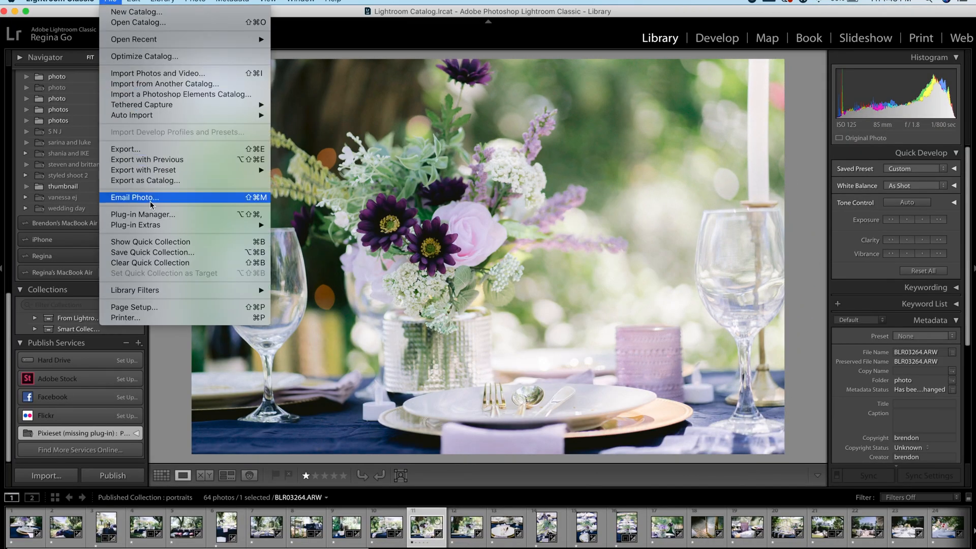
click(143, 215)
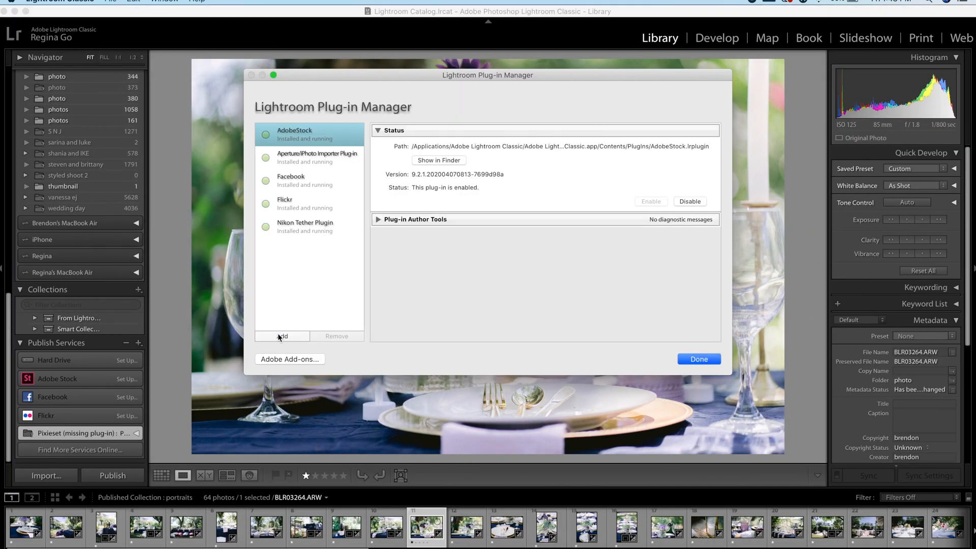
click(699, 359)
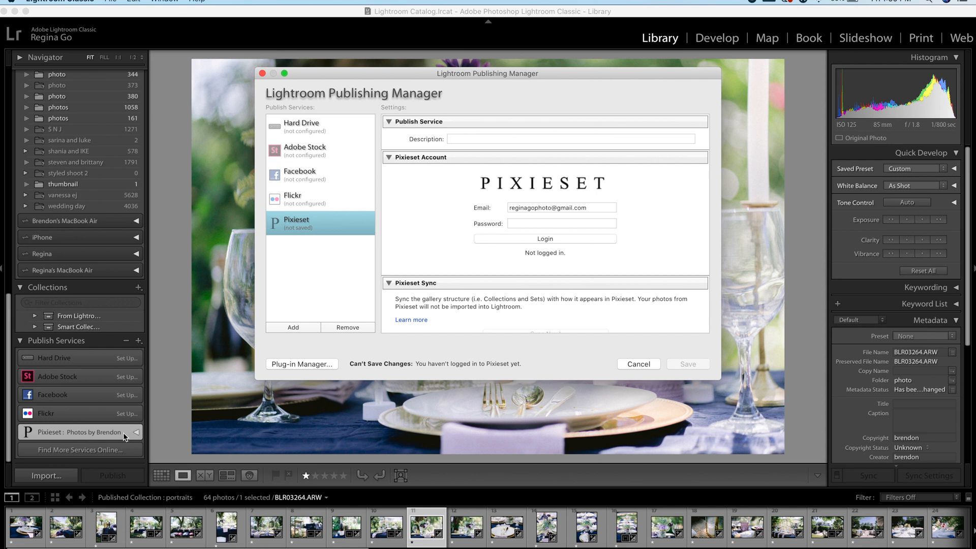
mouse_move(126, 435)
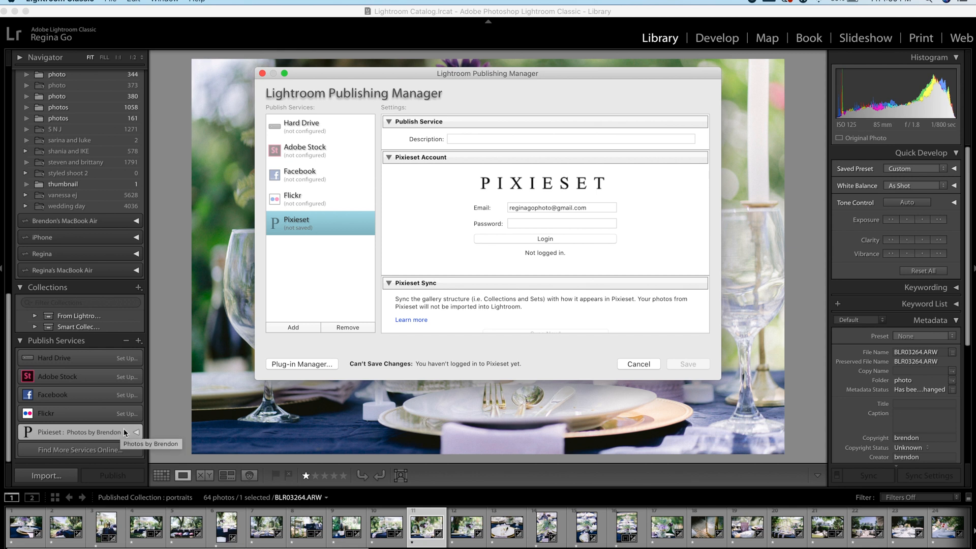
mouse_move(337, 228)
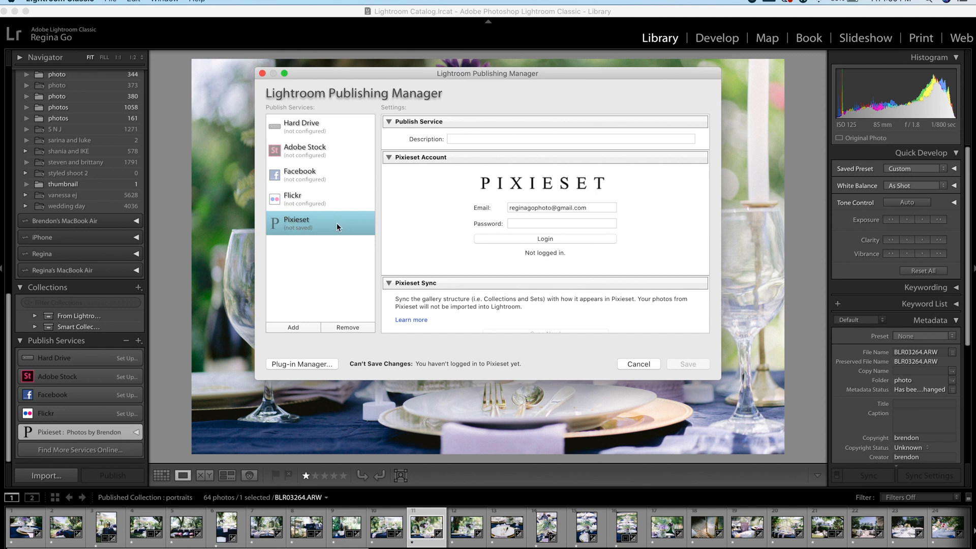
Step: Log the Pixieset publish service in with email and password and save it
click(561, 223)
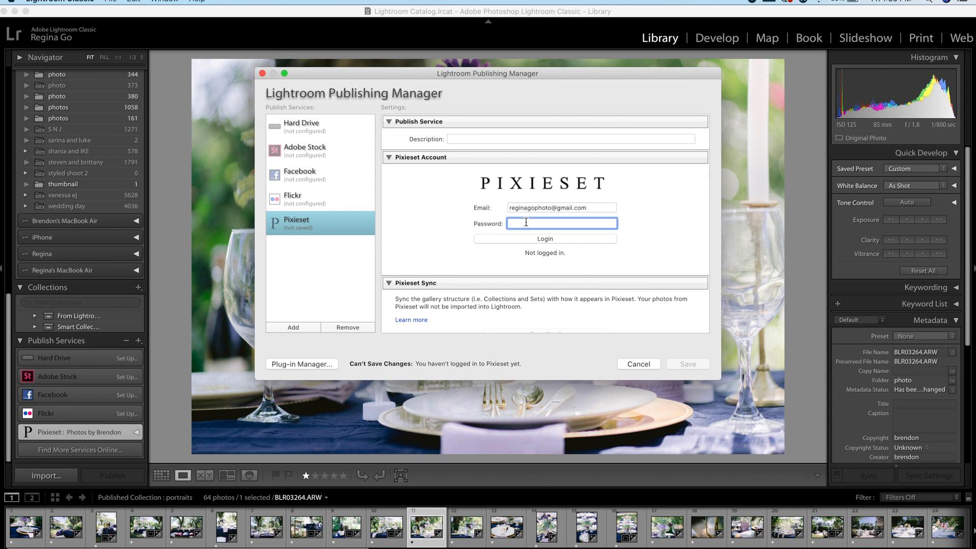
click(544, 237)
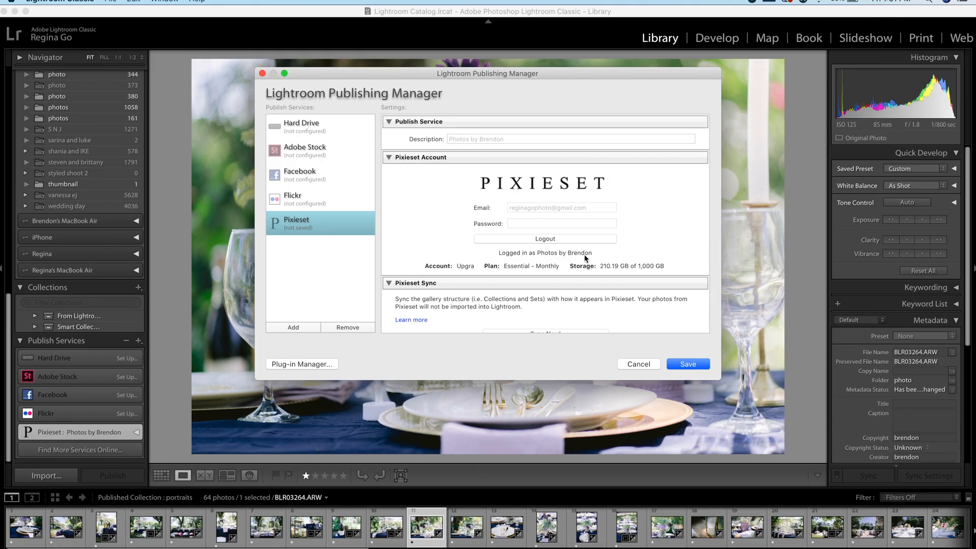
click(639, 363)
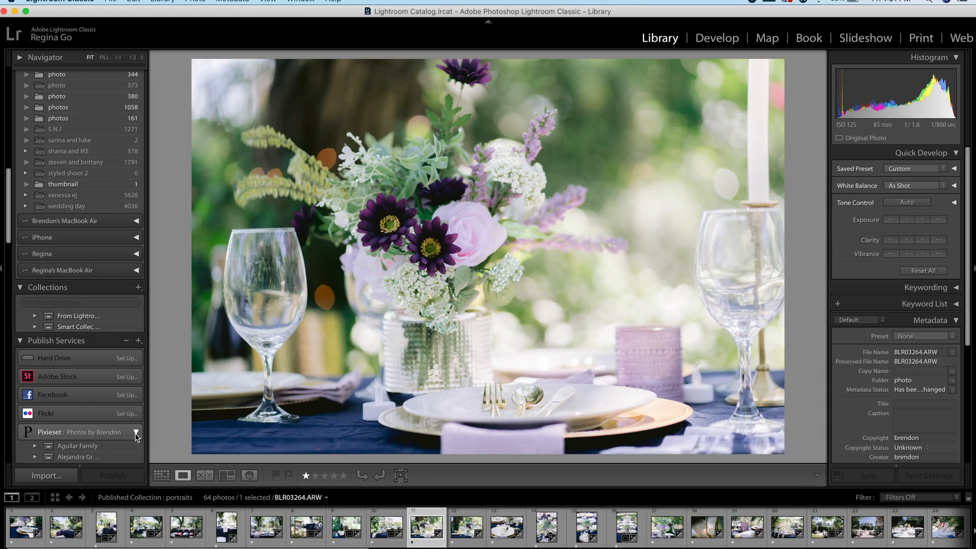
Step: Create a new 'test collection' with a Highlights set under the Pixieset service
click(135, 432)
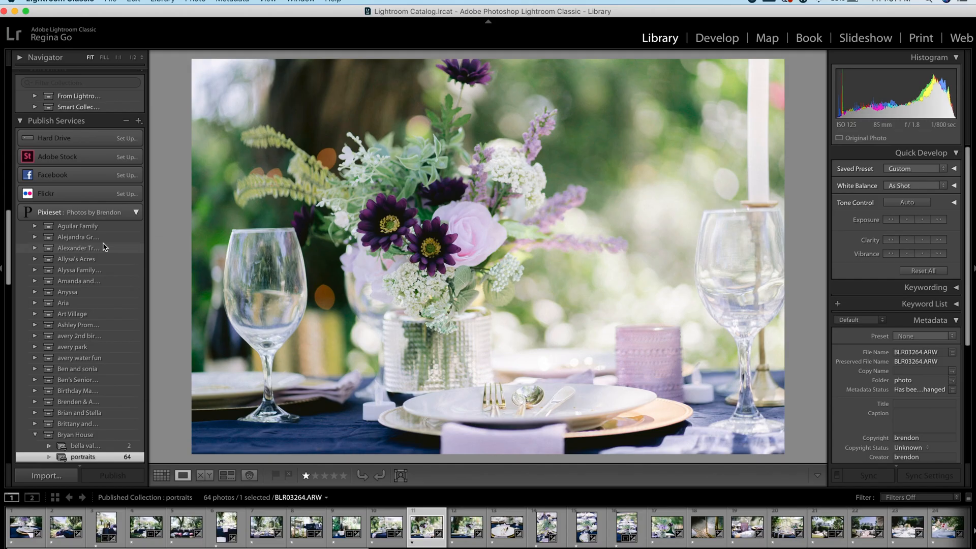
mouse_move(193, 264)
text(test co)
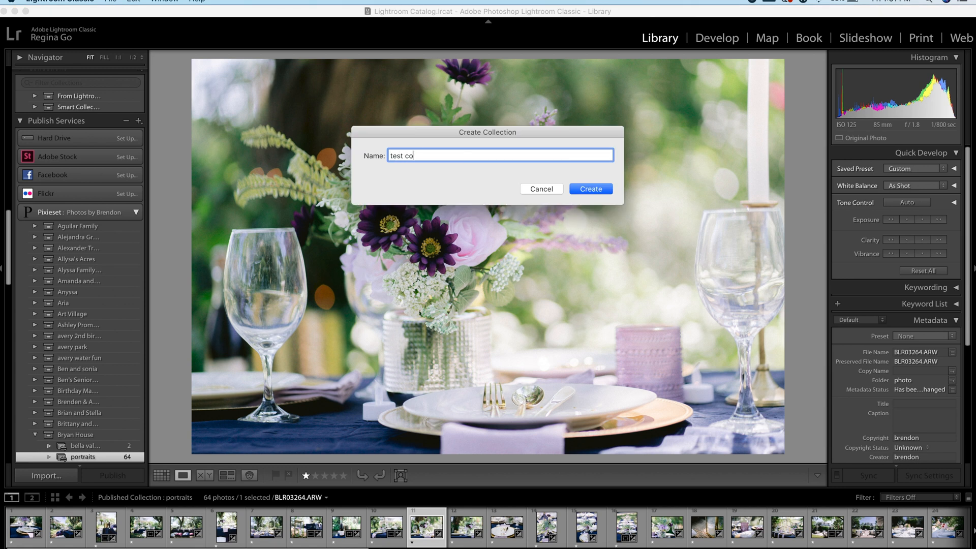
click(590, 189)
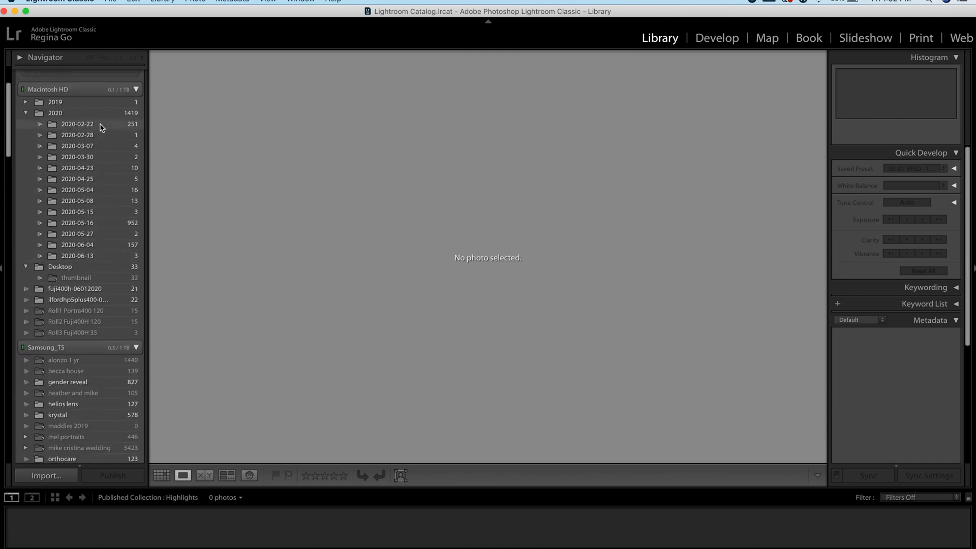
Step: Select the first five photos in the 2020-02-22 folder for the test collection
click(77, 124)
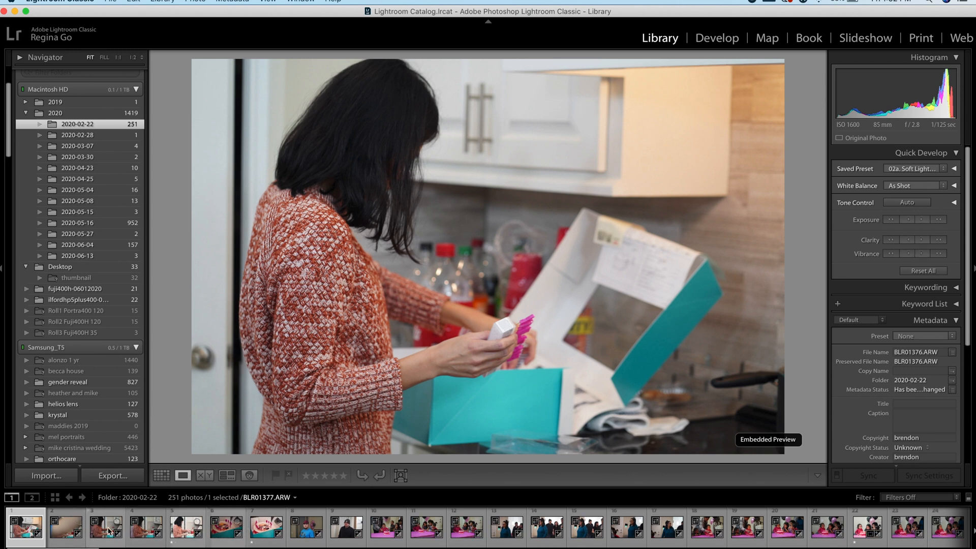
click(182, 528)
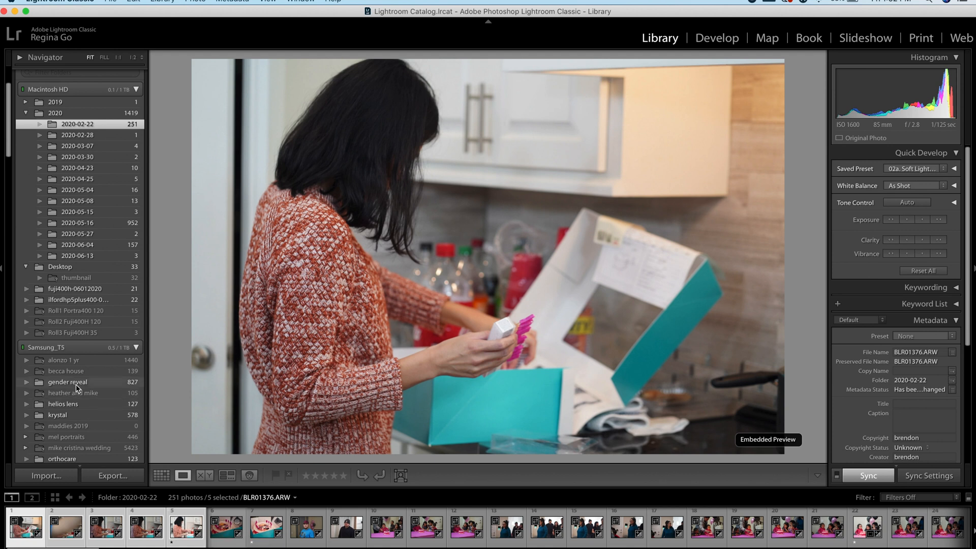
scroll(down, 3)
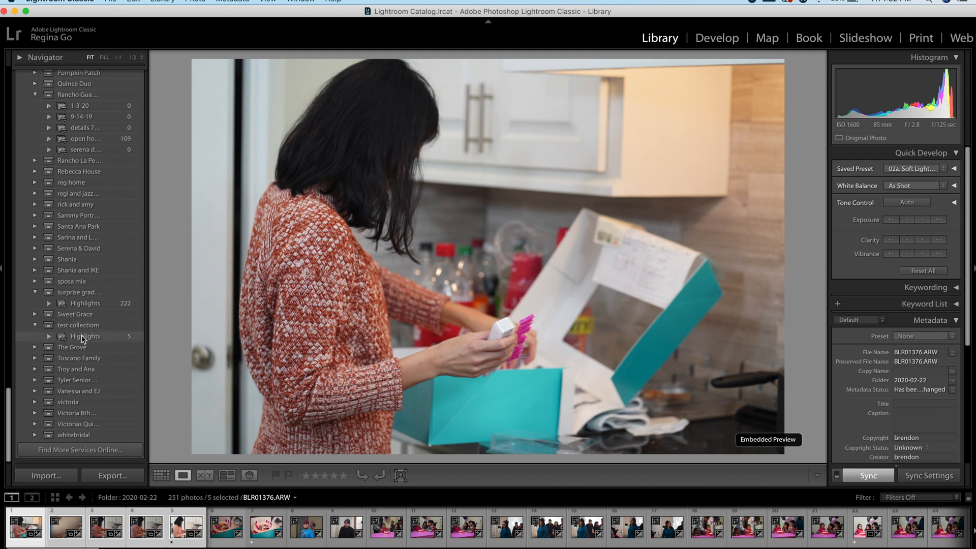
Step: Publish the test collection's Highlights set, uploading its five photos to Pixieset
click(85, 336)
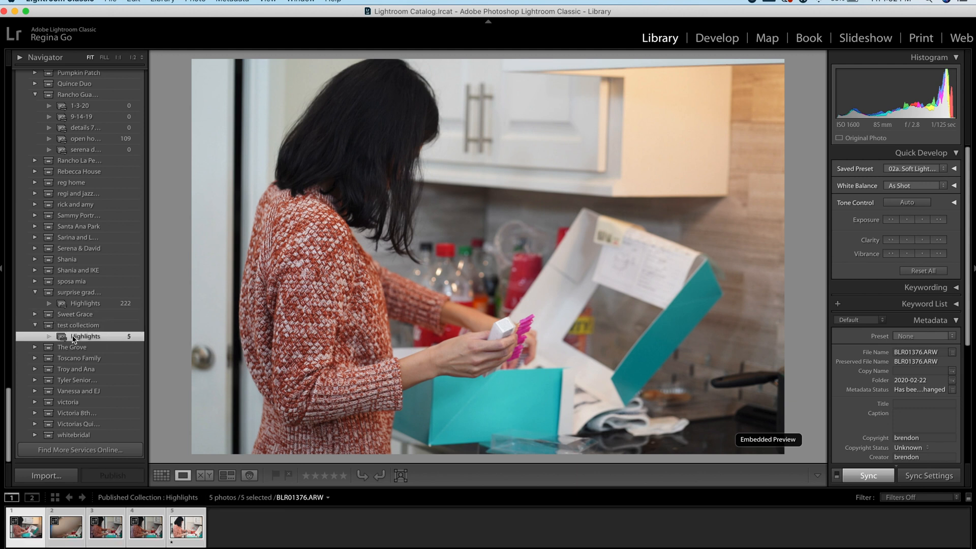
click(111, 475)
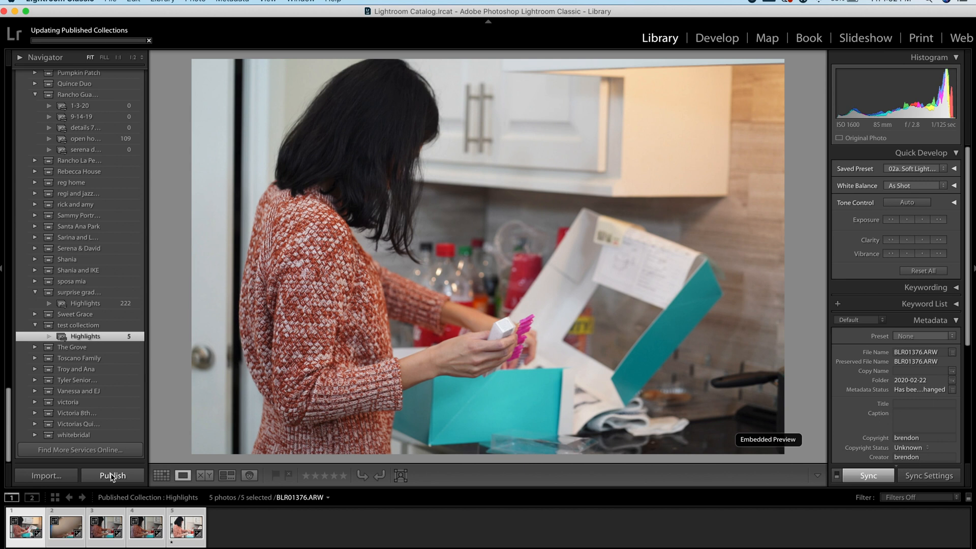
click(112, 475)
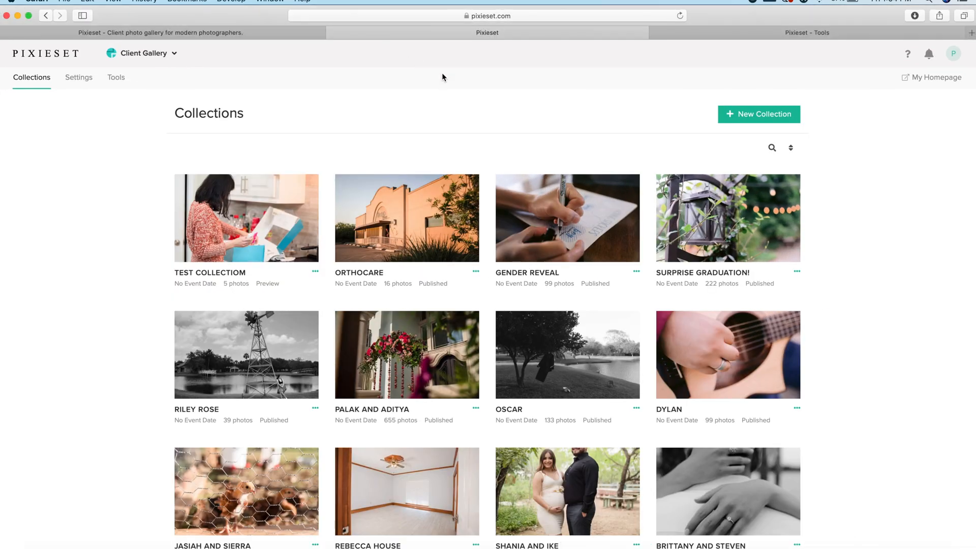
mouse_move(240, 245)
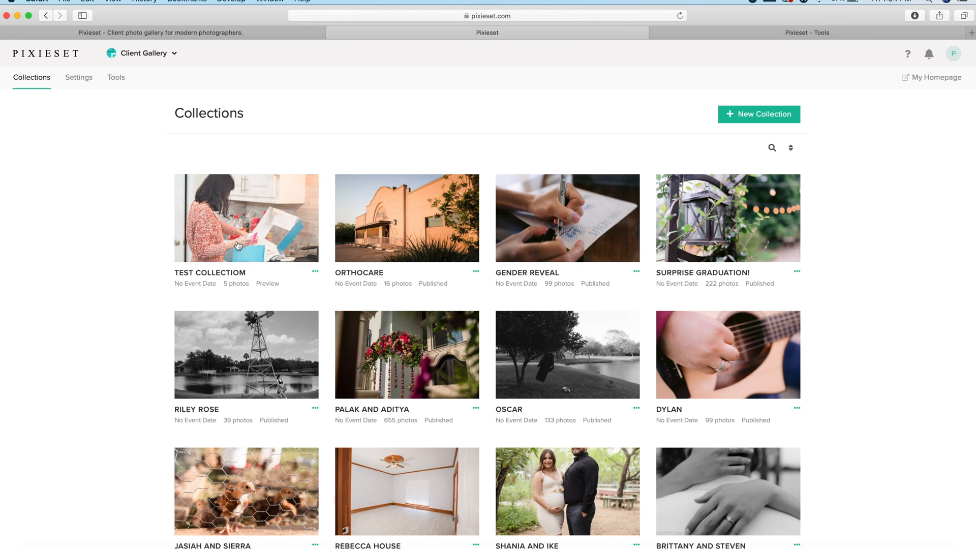
Step: Preview TEST COLLECTIOM as clients see it, showing its five uploaded photos
click(246, 218)
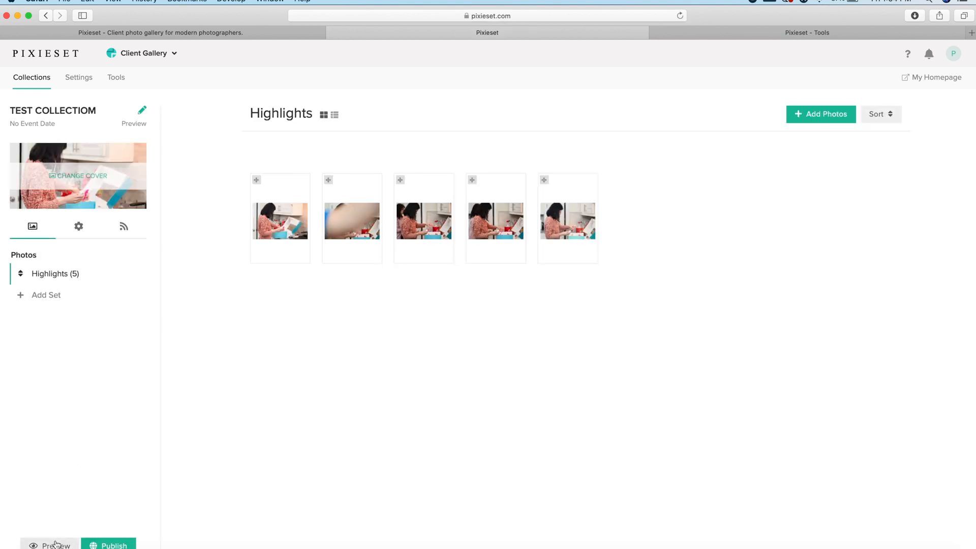
click(56, 544)
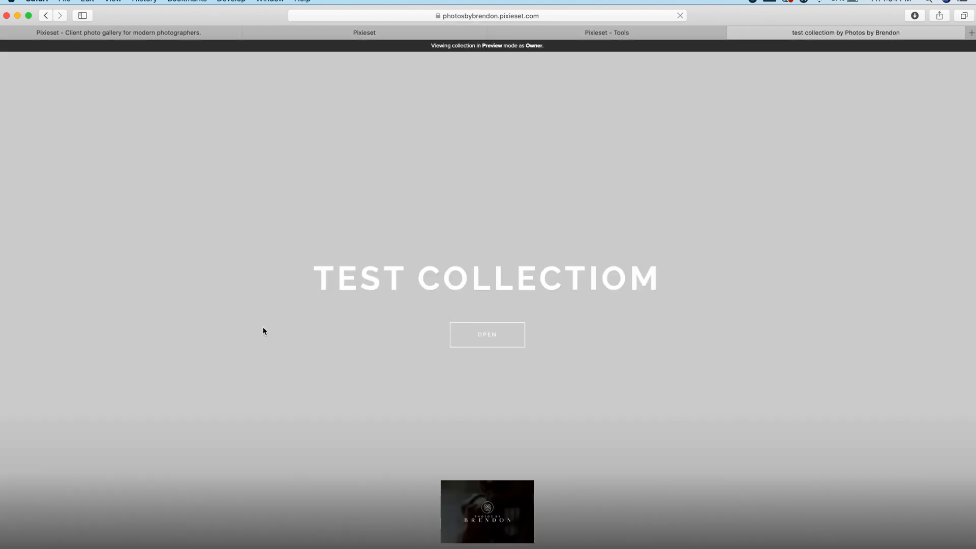
click(486, 335)
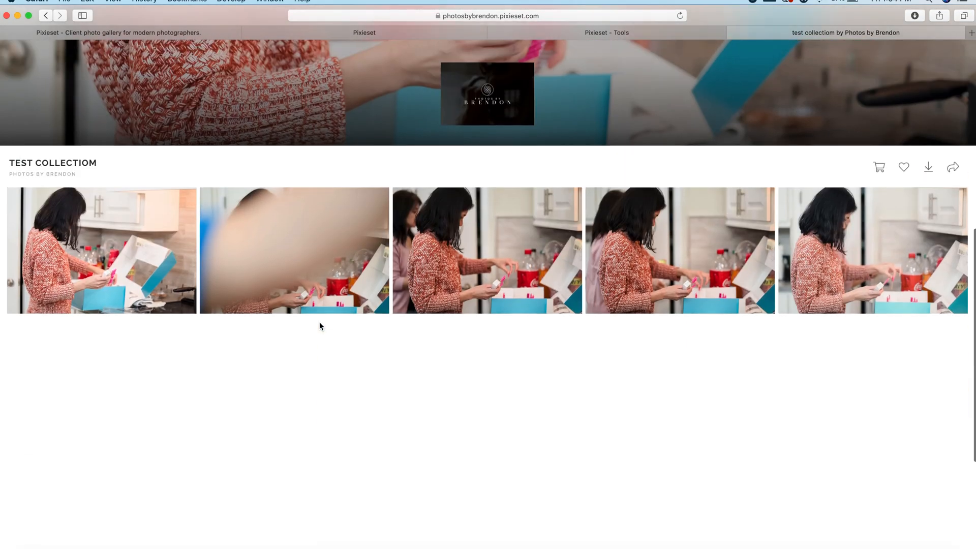